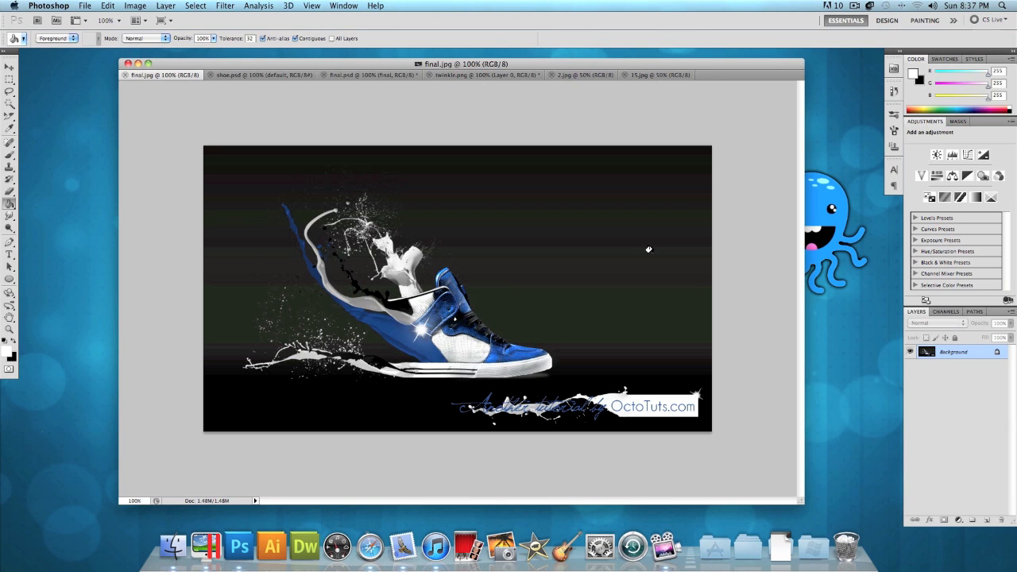
mouse_move(544, 238)
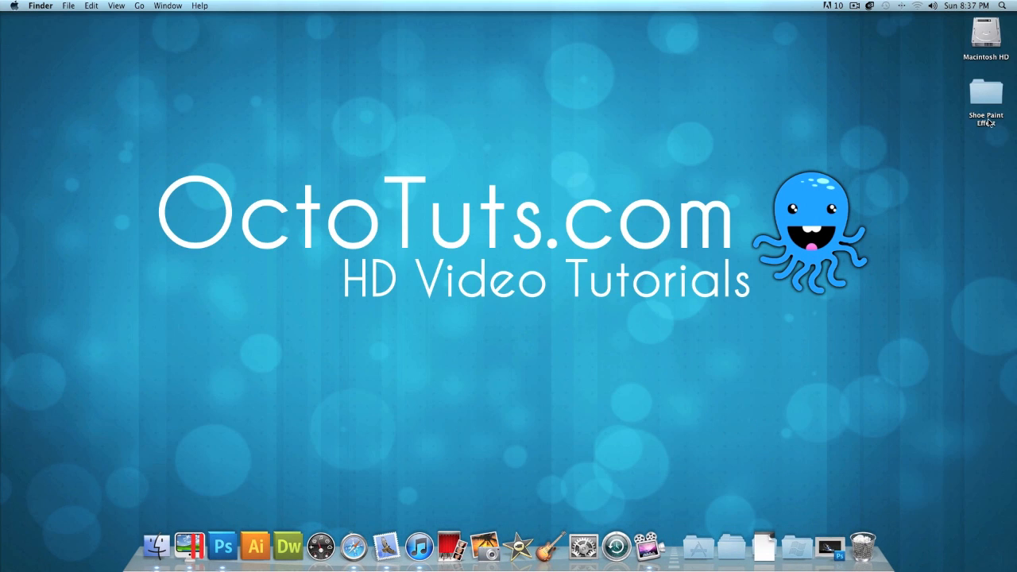
- Open the Shoe Paint Effect folder and browse into the media_militia_paint_tossing splash images
double_click(985, 90)
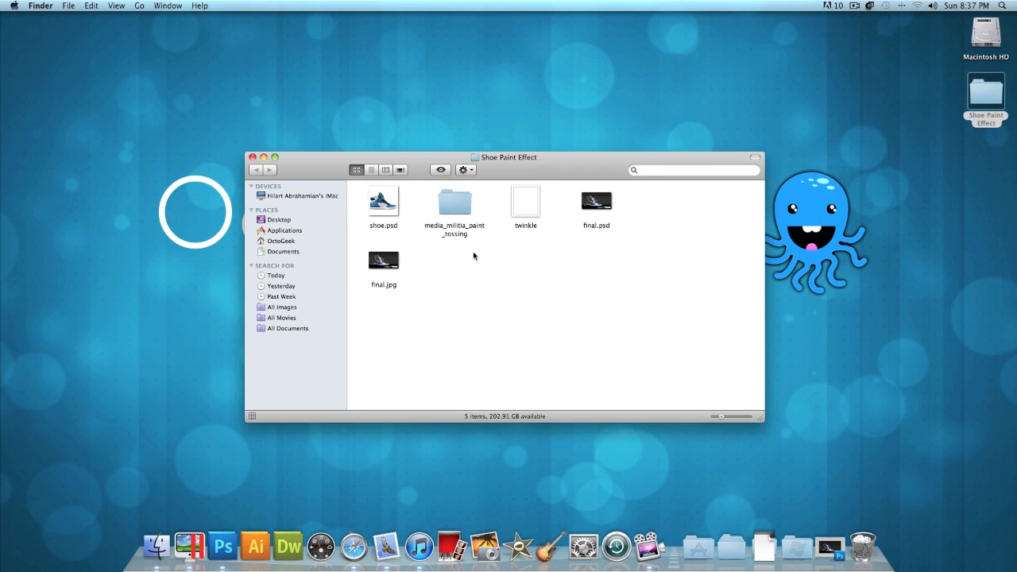
mouse_move(423, 249)
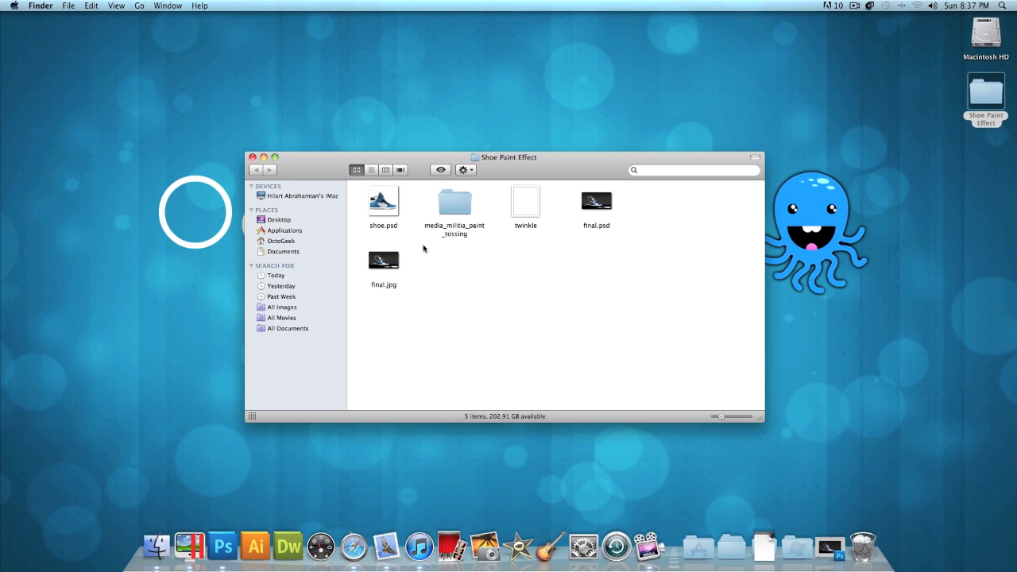
left_click(383, 203)
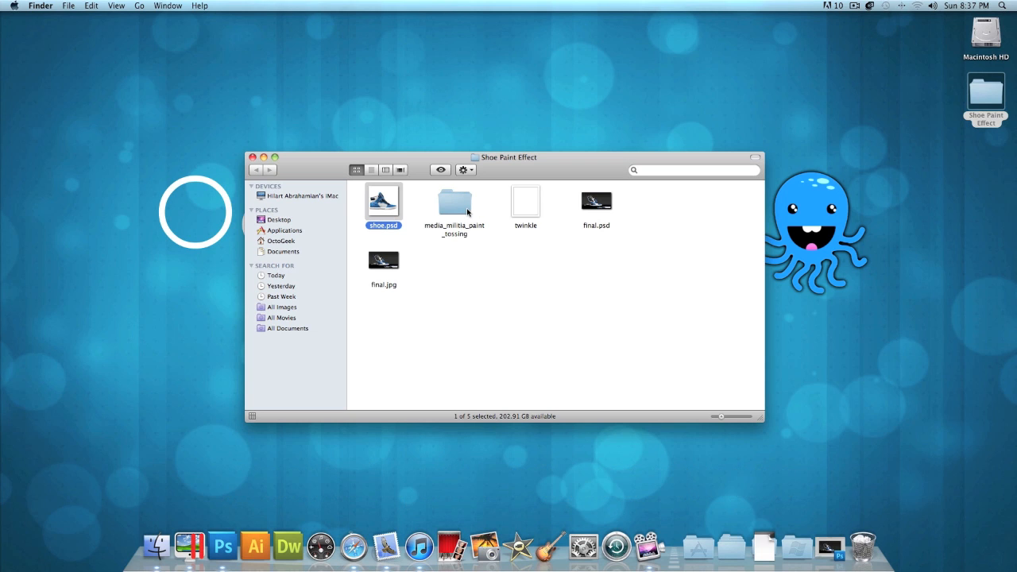
left_click(453, 203)
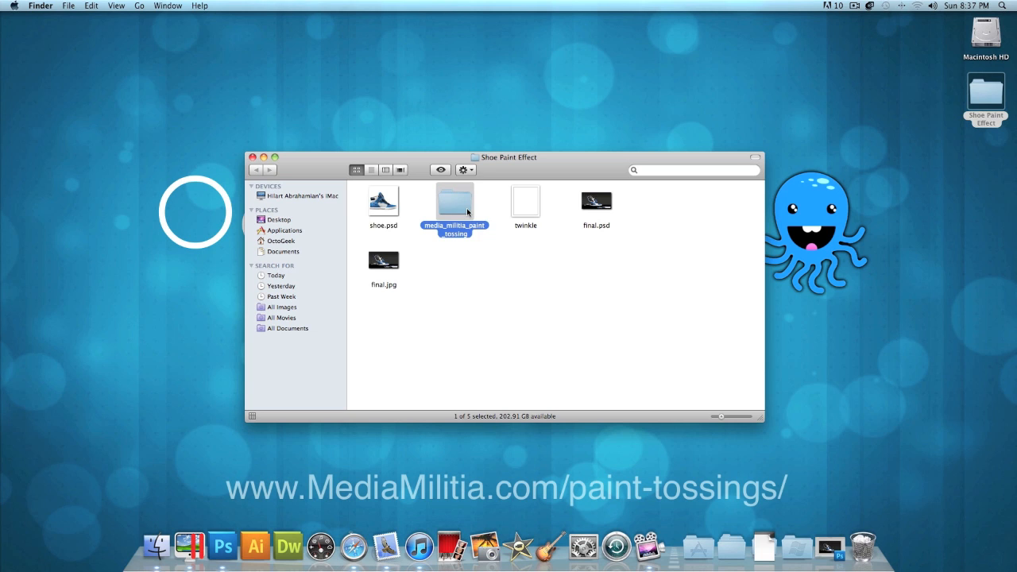
double_click(454, 201)
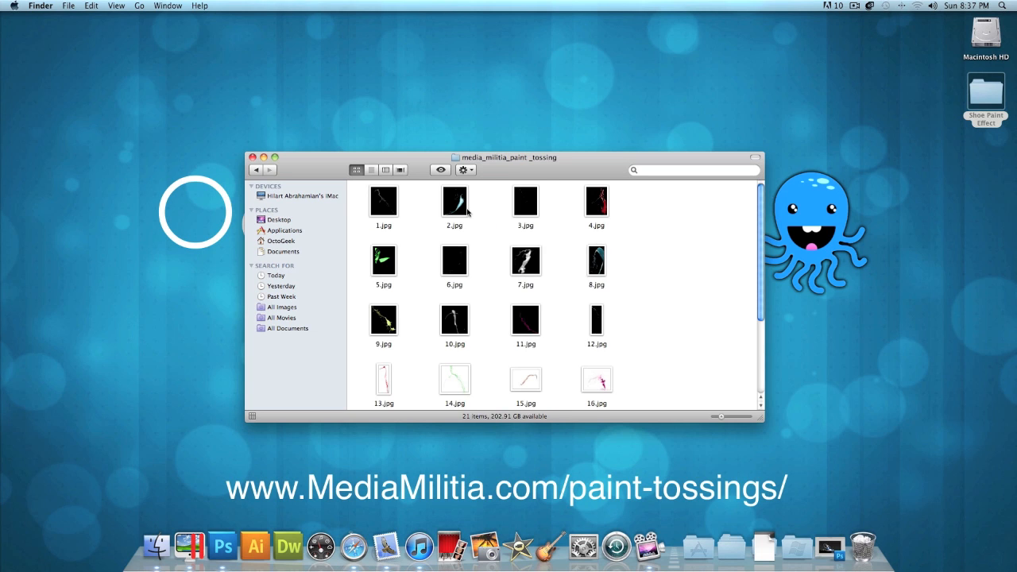
mouse_move(604, 348)
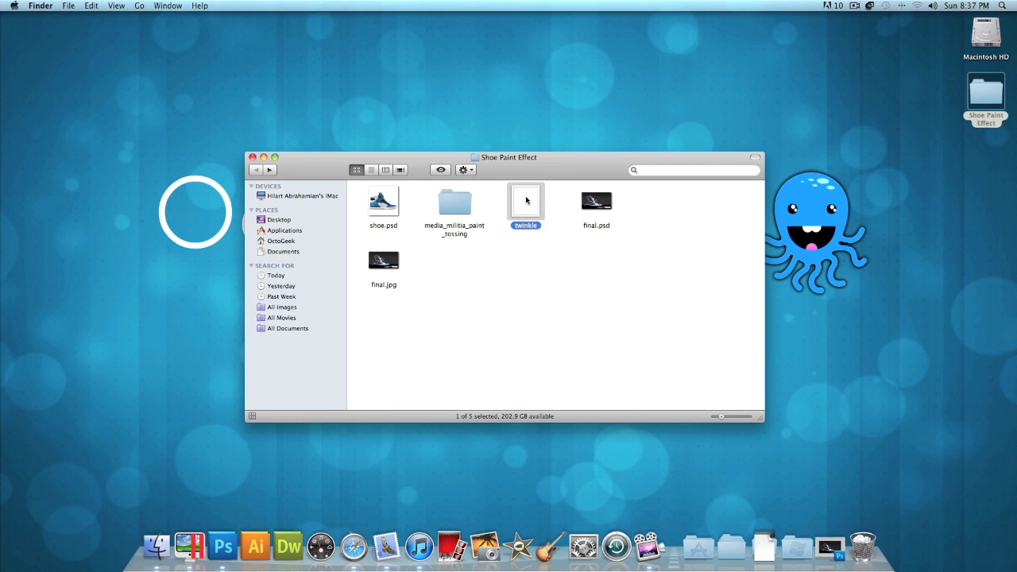
- Preview the twinkle sparkle graphic, then select final.jpg and final.psd
double_click(525, 201)
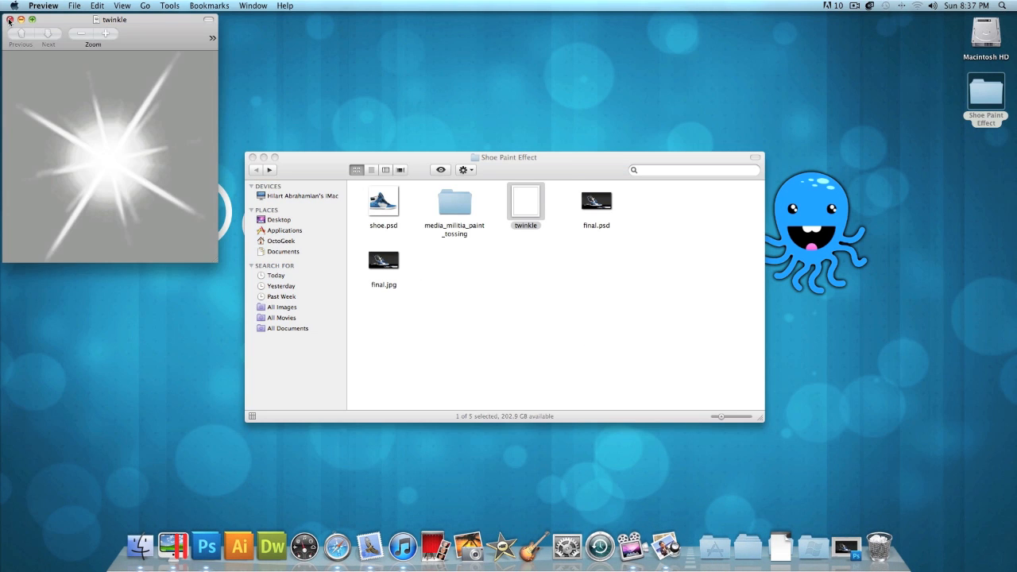
left_click(10, 19)
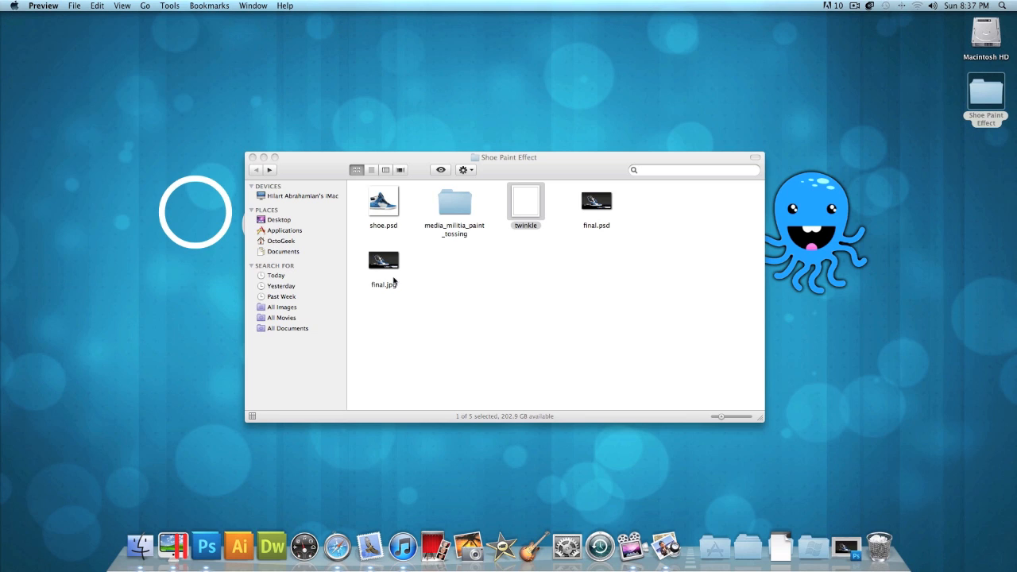
left_click(383, 262)
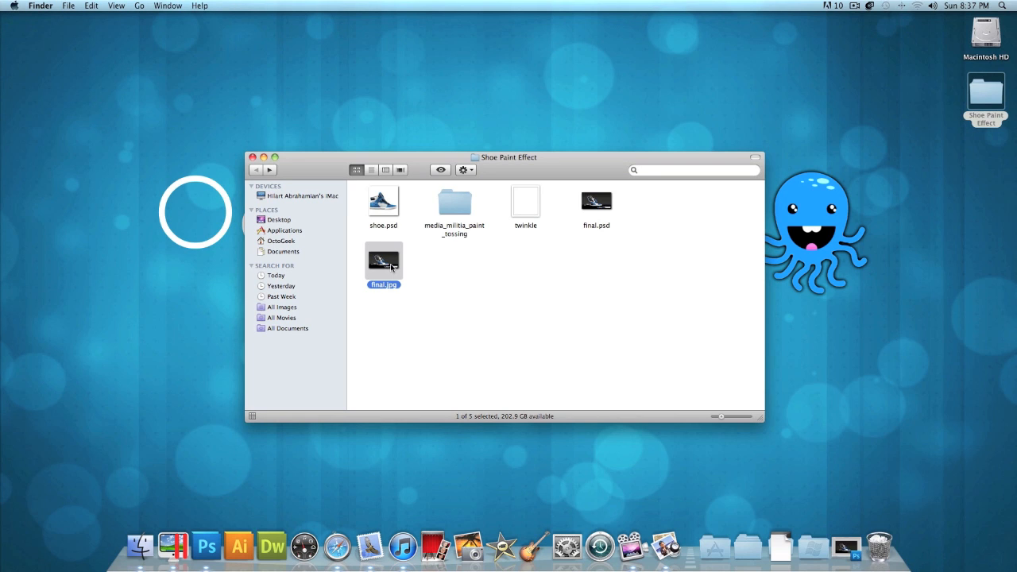
left_click(595, 202)
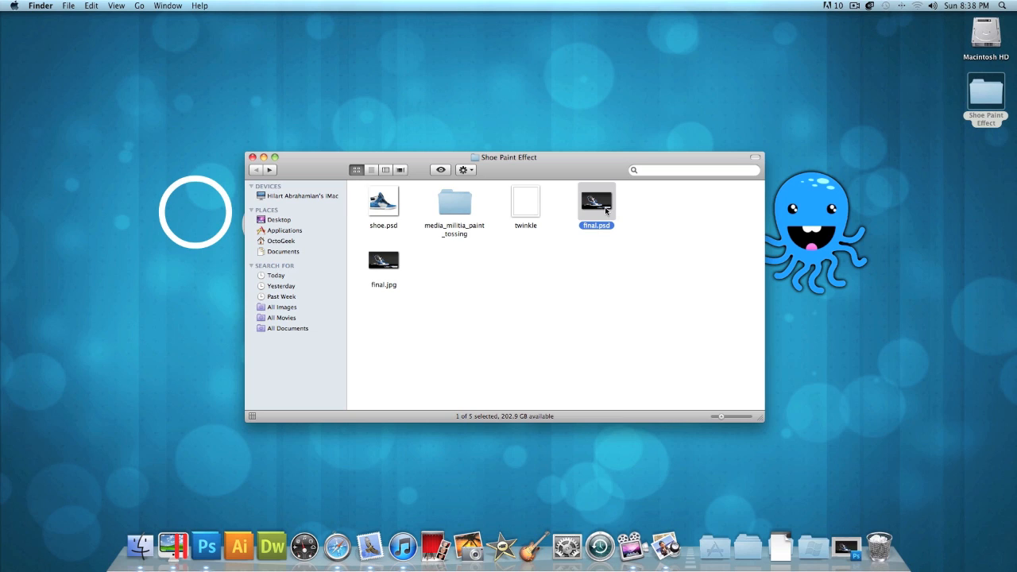
mouse_move(276, 118)
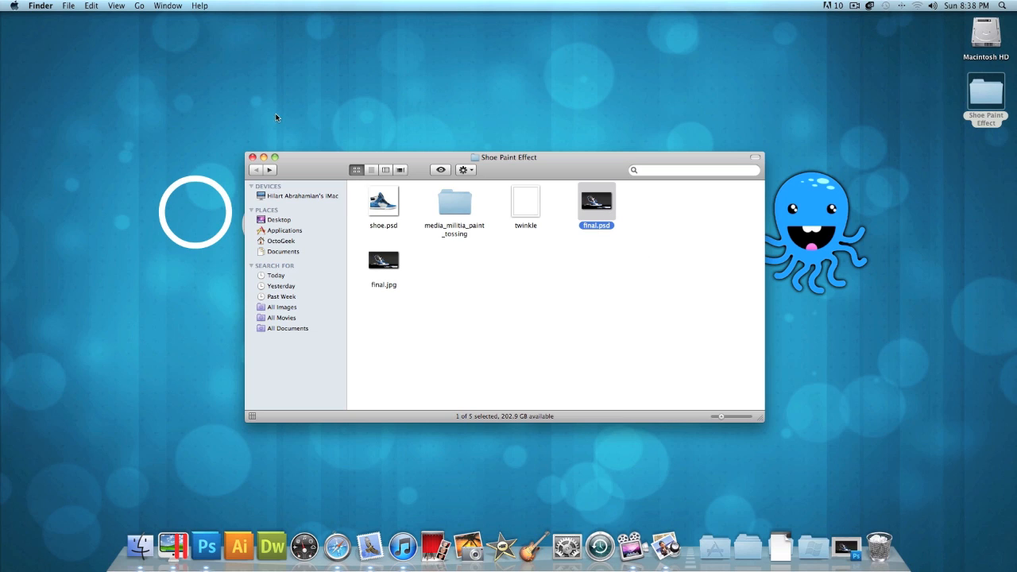
mouse_move(252, 159)
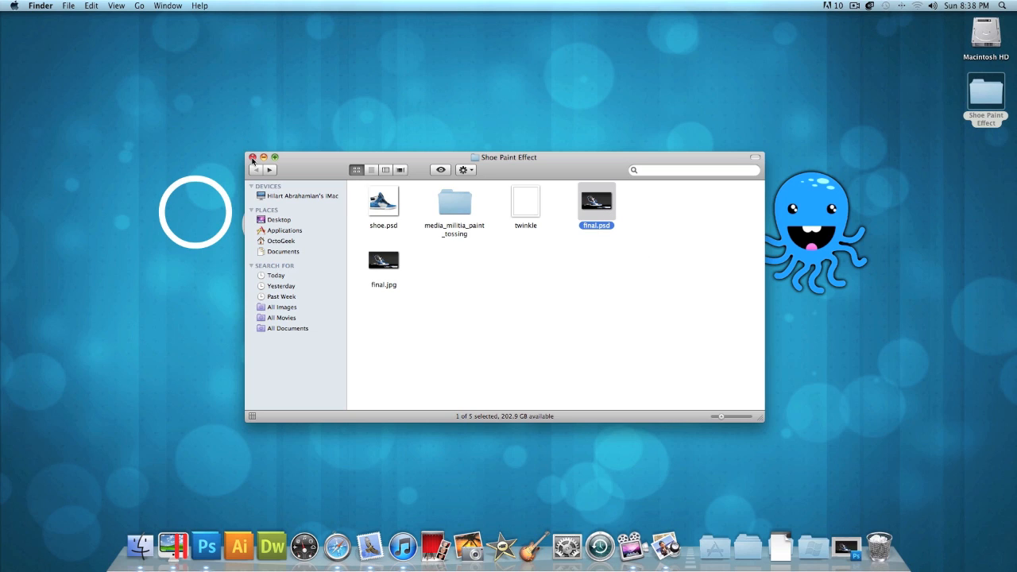
- Close the Shoe Paint Effect Finder window and return to Photoshop's shoe.psd
left_click(252, 156)
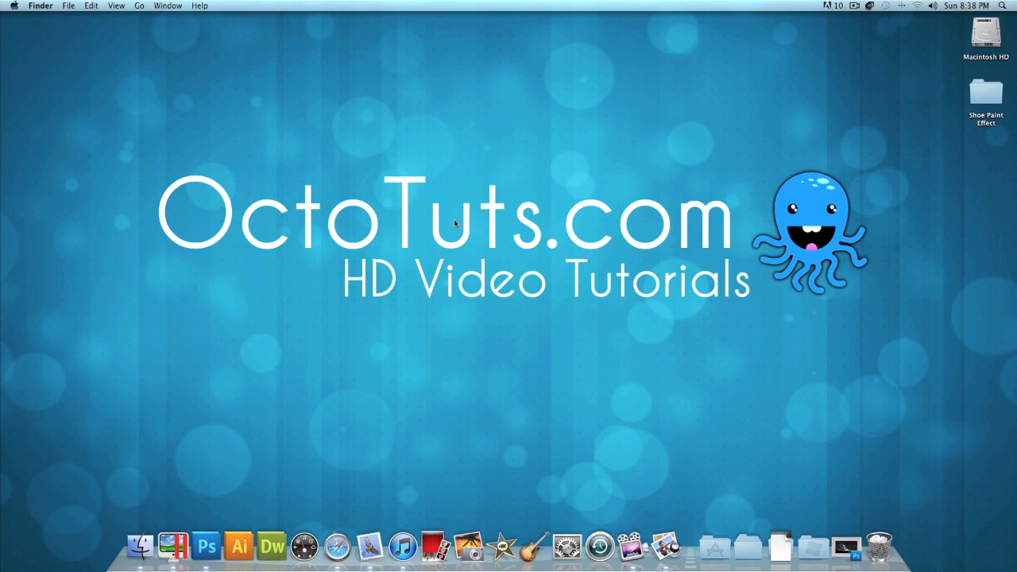
left_click(223, 546)
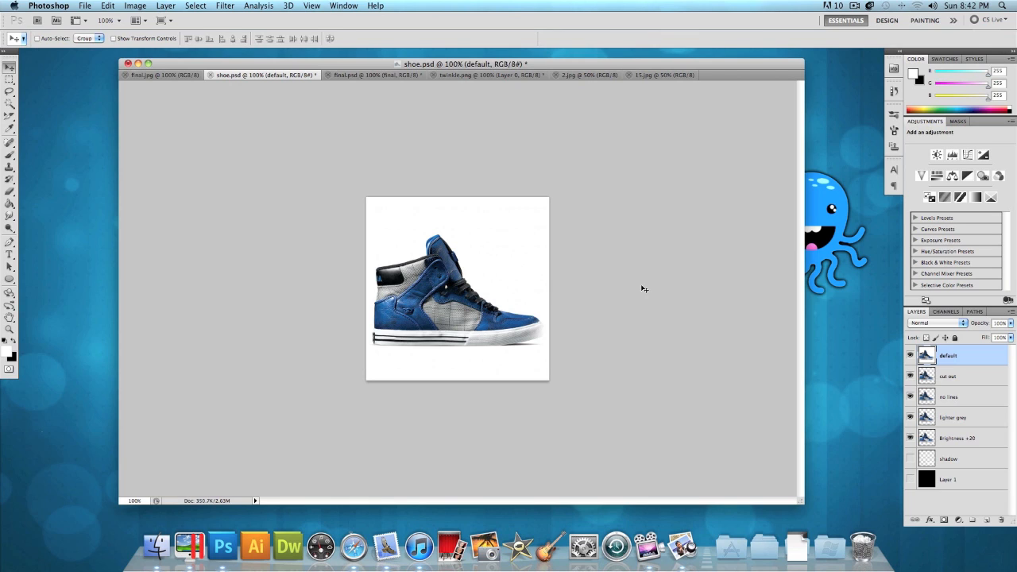
mouse_move(892, 356)
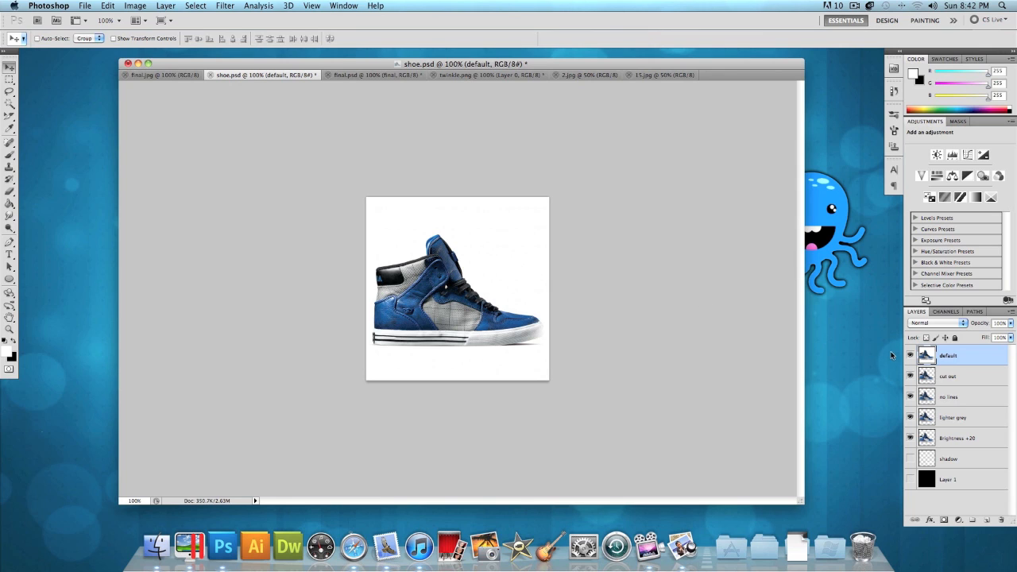
- Hide the default layer so the sneaker shows over transparency
left_click(910, 355)
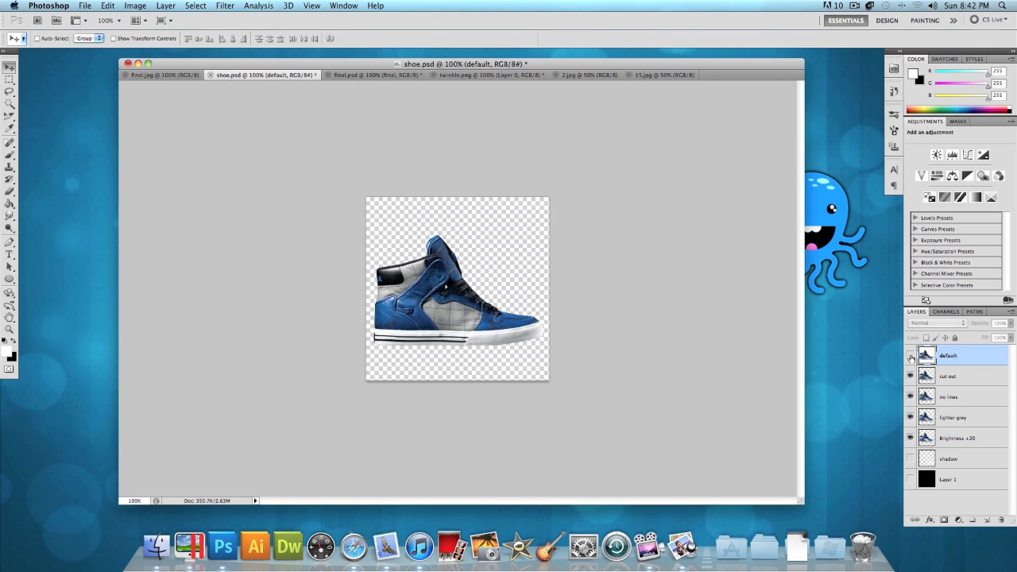
mouse_move(910, 357)
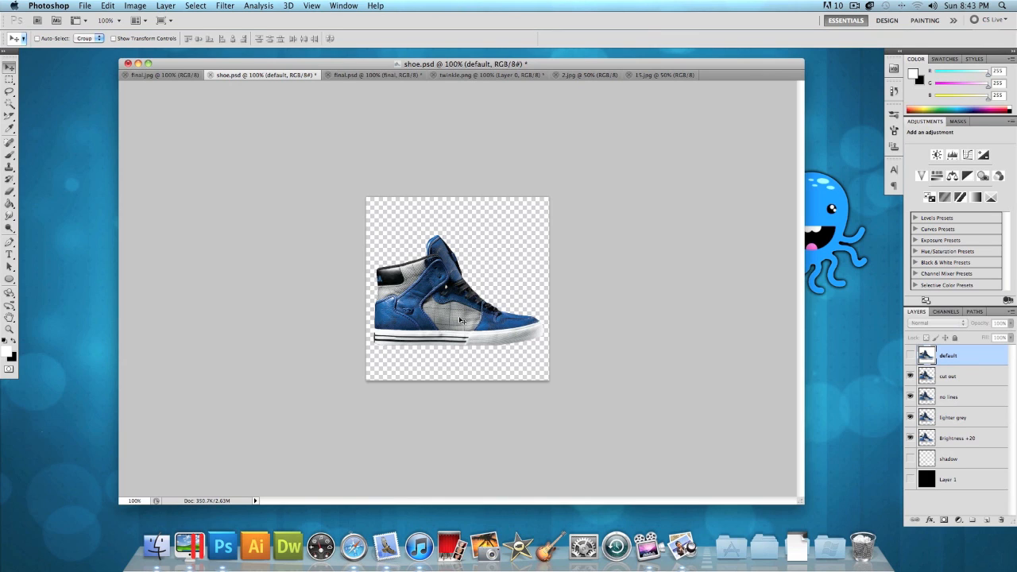
mouse_move(487, 320)
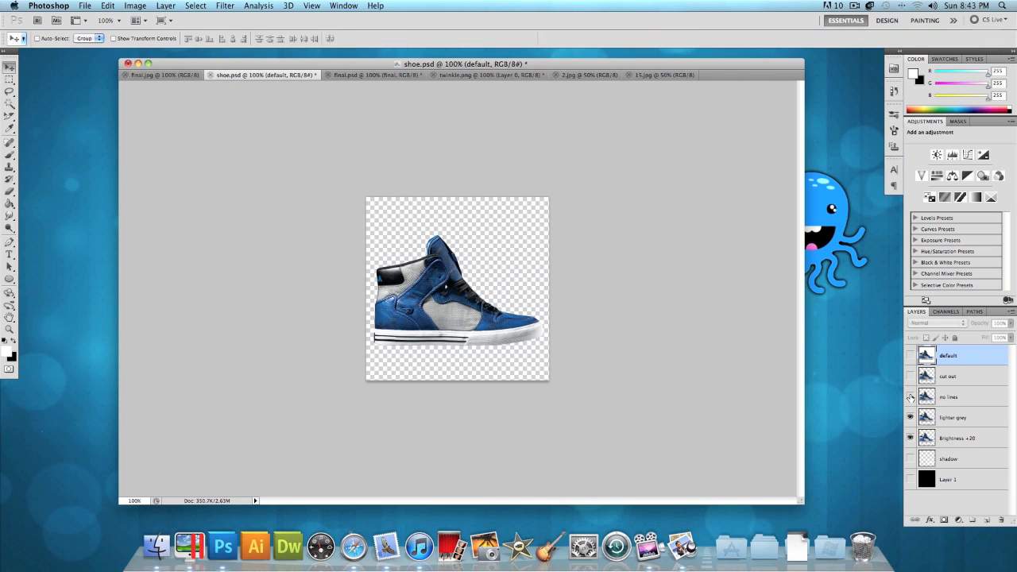
mouse_move(909, 396)
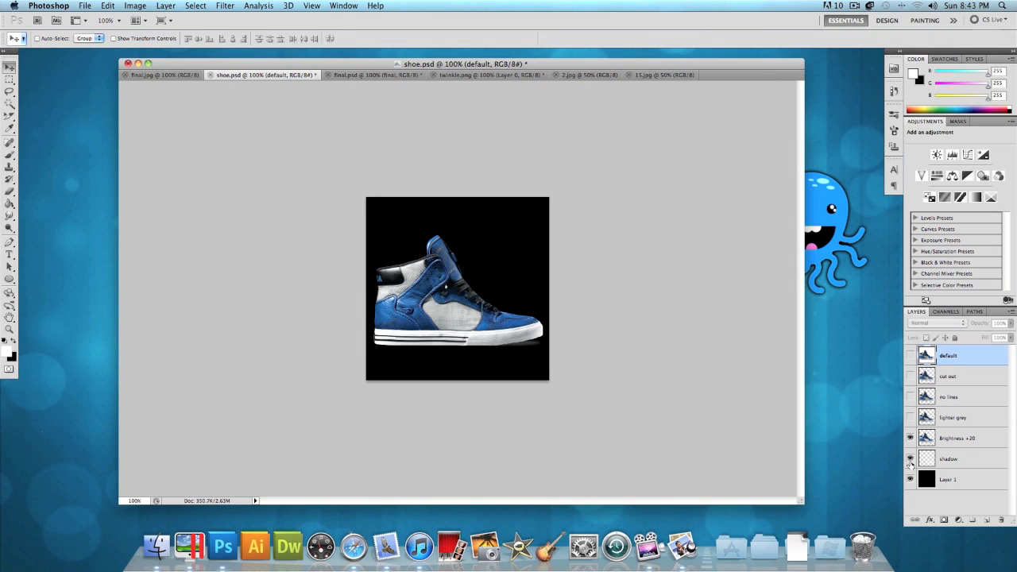
mouse_move(910, 459)
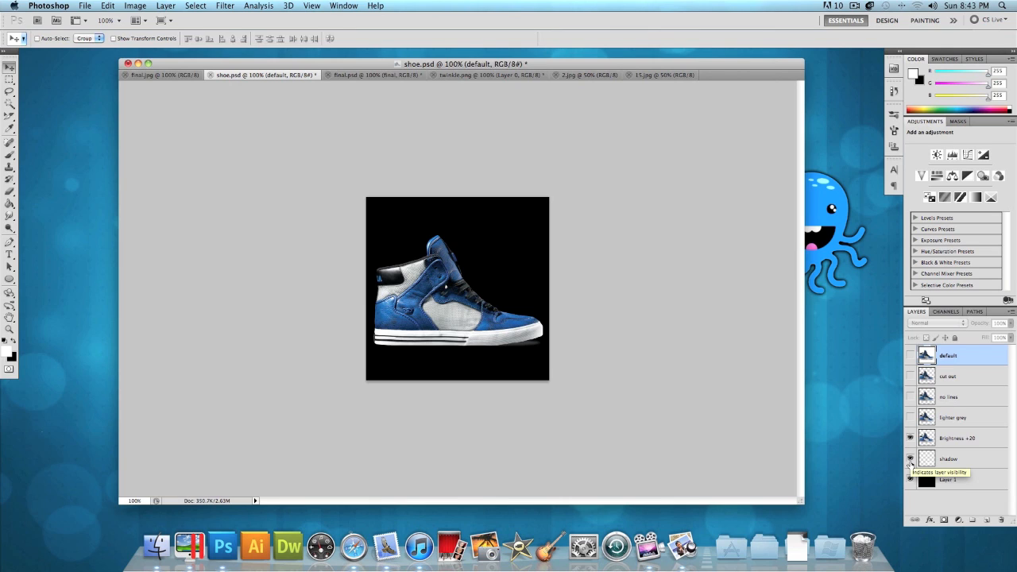